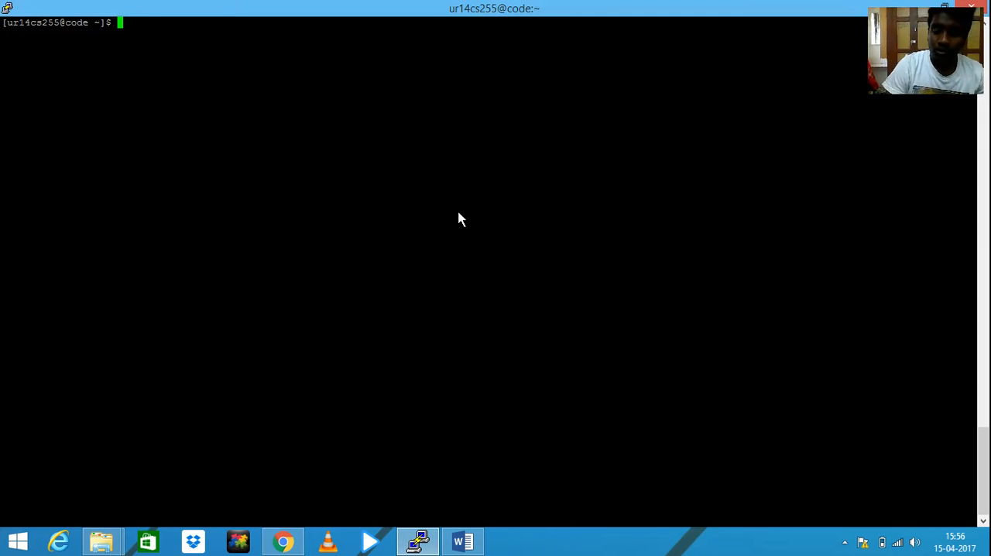
Step: Clear the terminal and open the pipe program source in vi
type("clear")
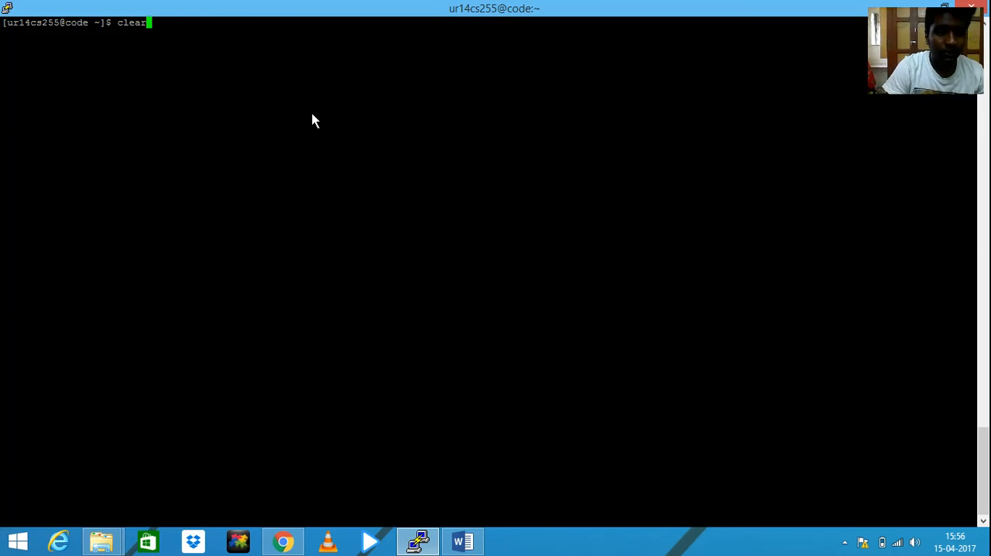
type("vi unixex9b.c")
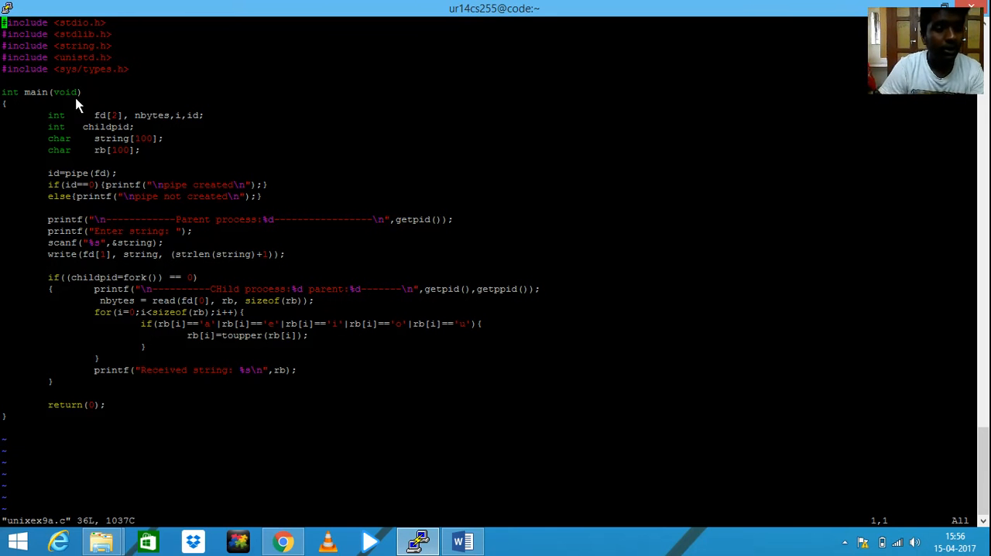
mouse_move(64, 169)
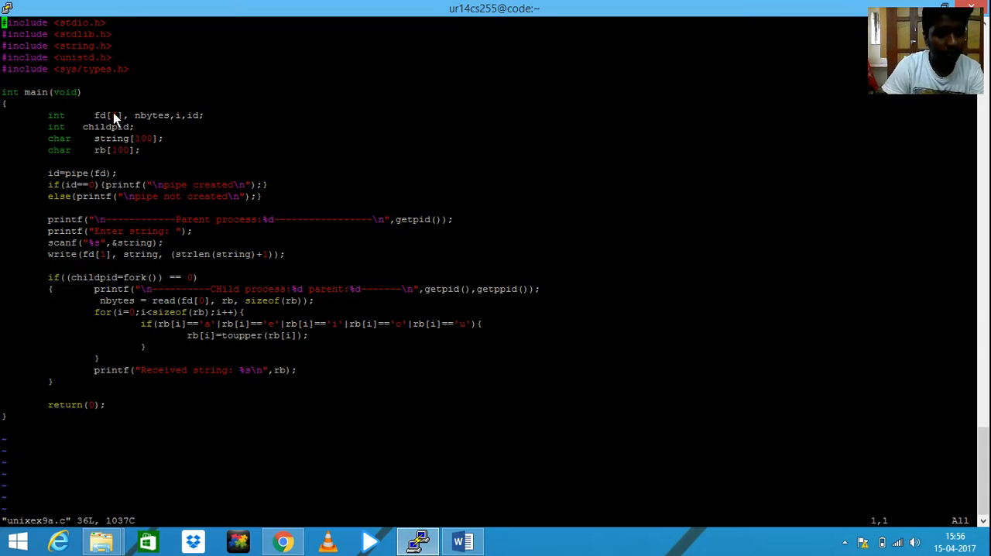
mouse_move(122, 126)
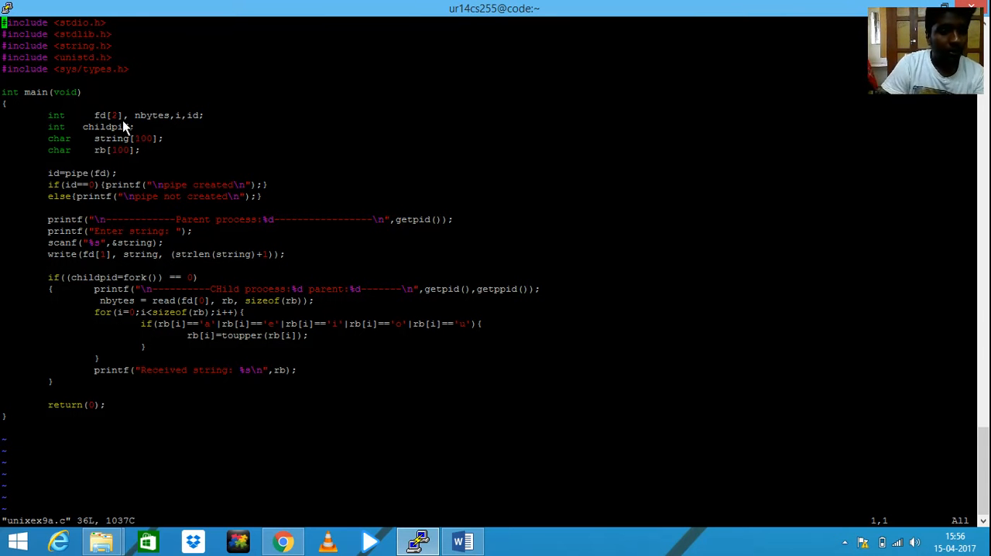
mouse_move(143, 132)
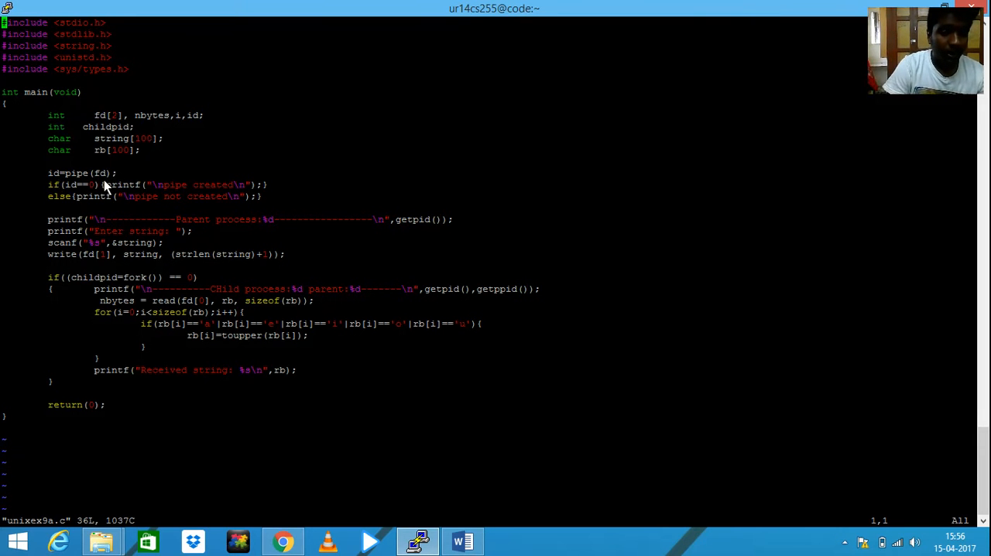
mouse_move(43, 179)
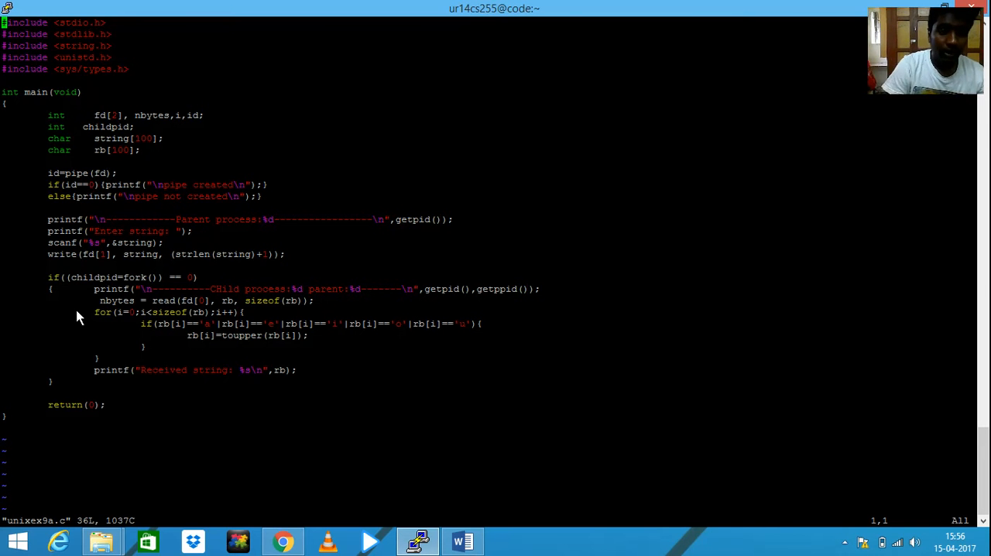
mouse_move(92, 184)
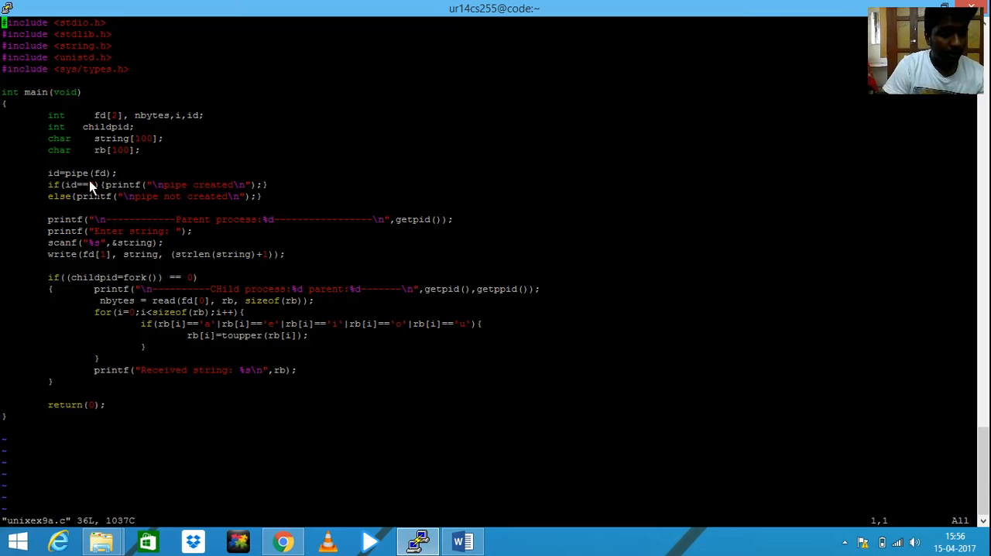
mouse_move(80, 177)
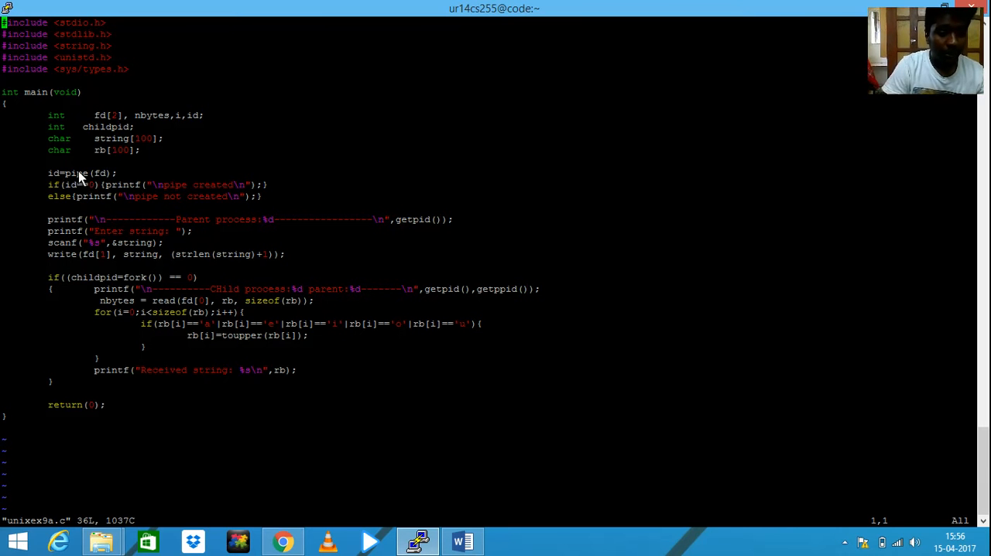
mouse_move(108, 196)
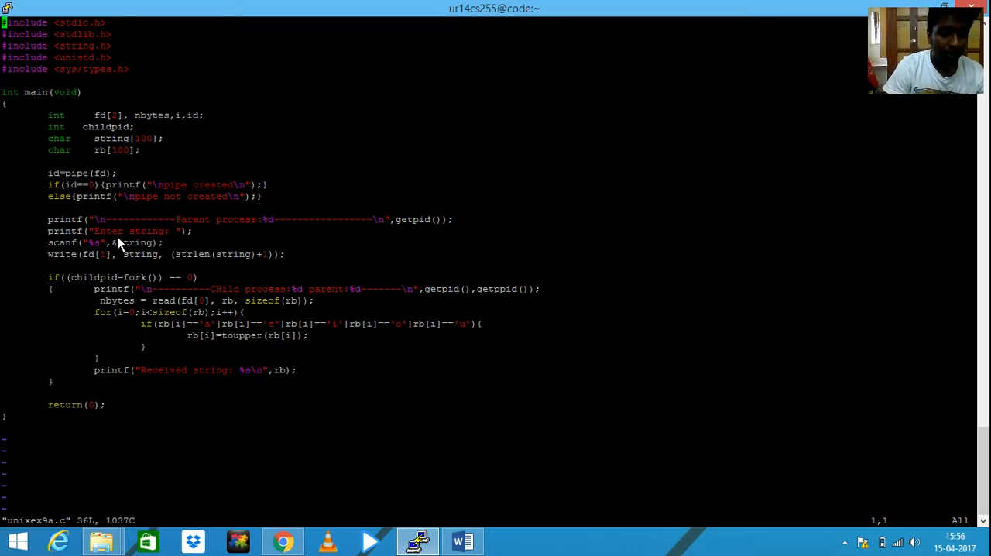
mouse_move(132, 233)
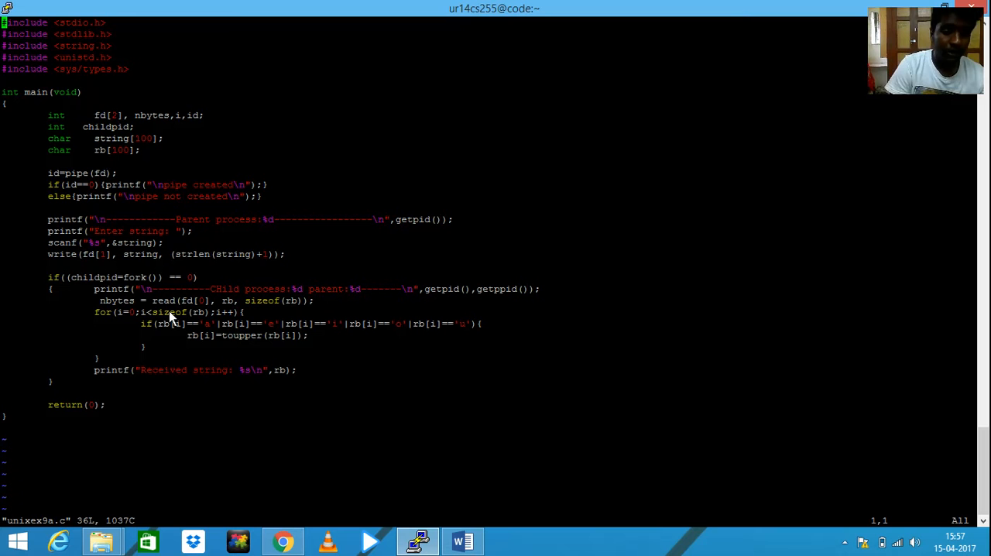
mouse_move(149, 376)
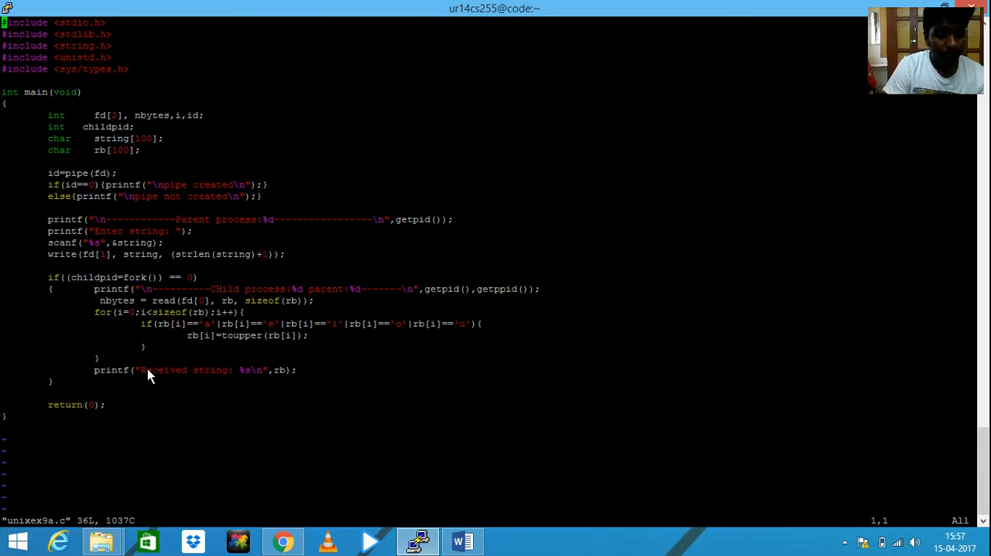
mouse_move(179, 317)
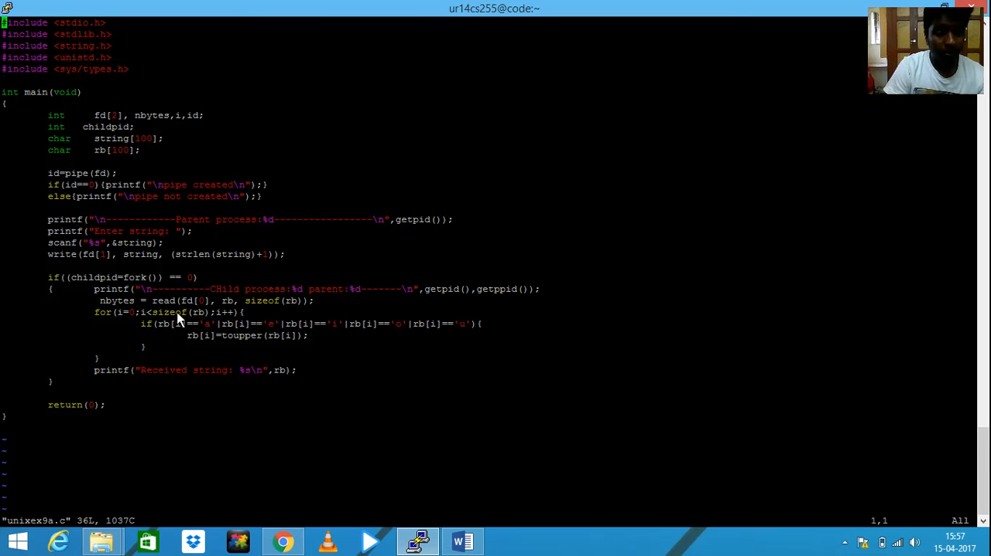
mouse_move(238, 341)
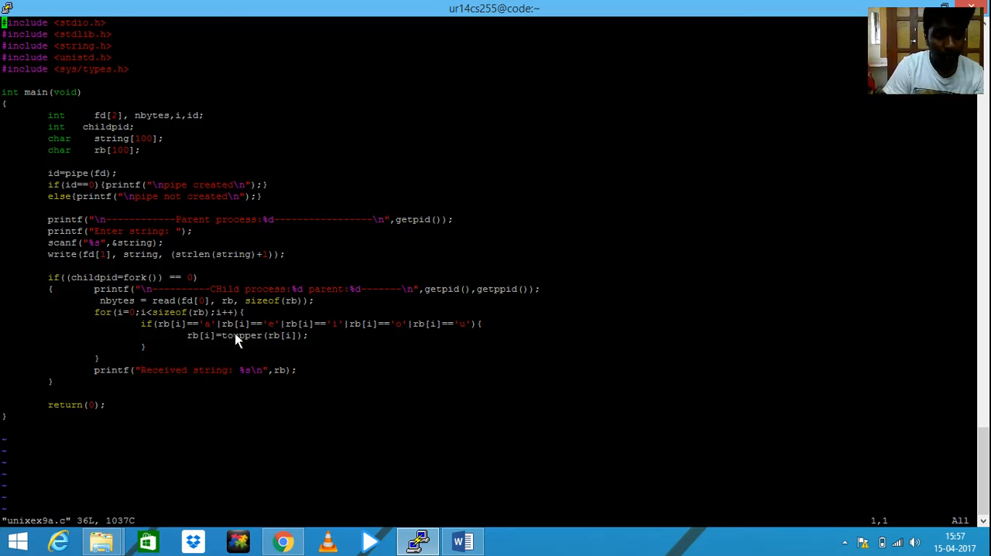
mouse_move(242, 349)
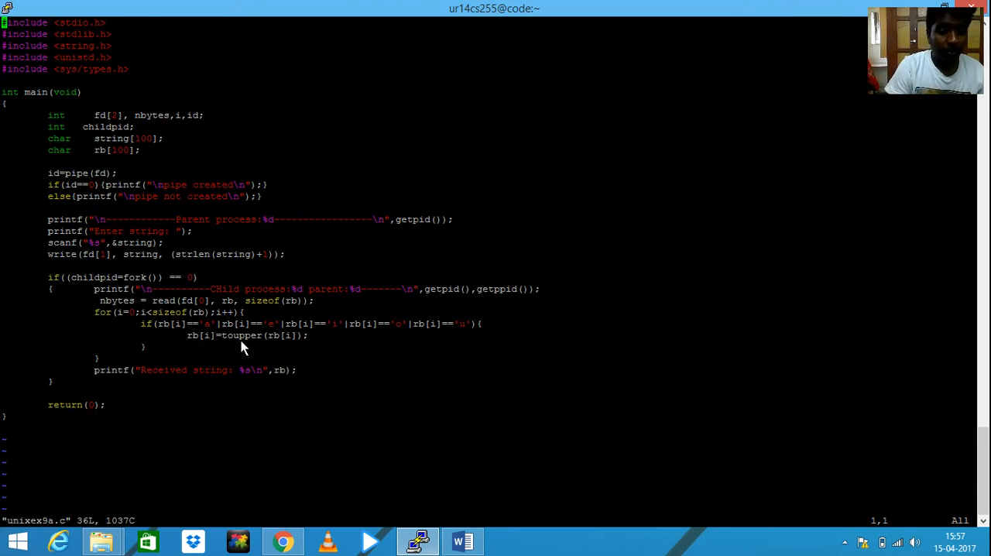
mouse_move(154, 253)
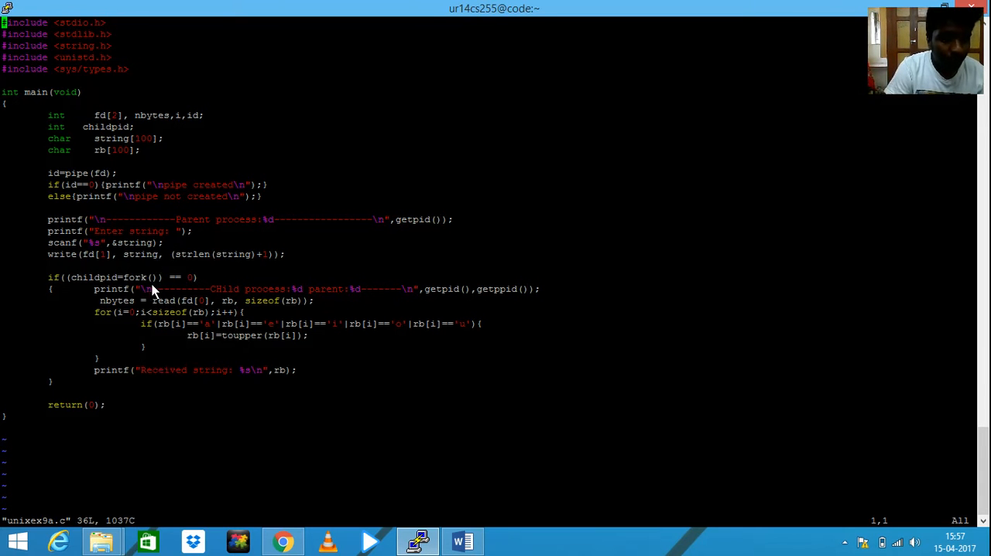
Step: Write the unchanged unixex9a.c source to disk with :w
type(":w")
type("./a.out")
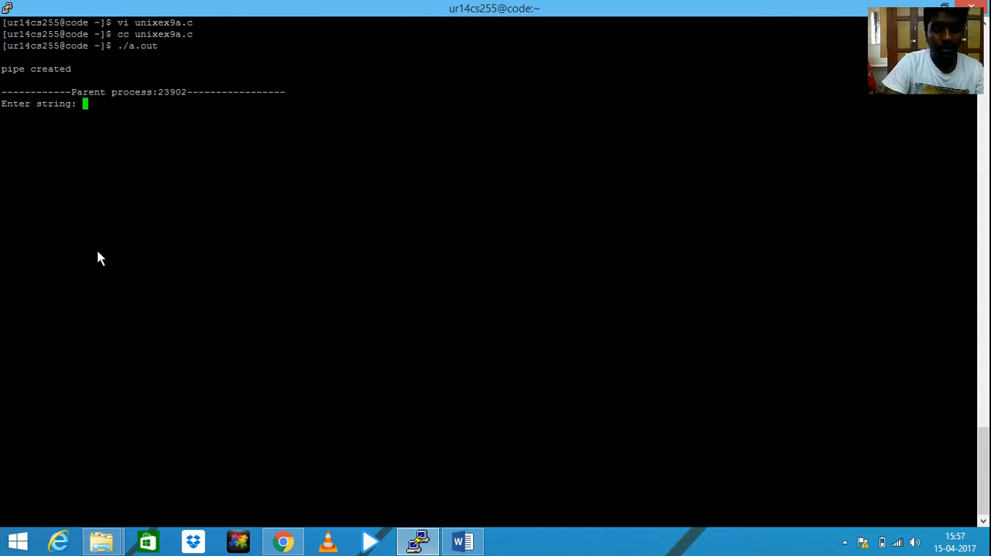
Step: Enter the string 'unix' to the running program, then reopen unixex9a.c in vi
type("unix")
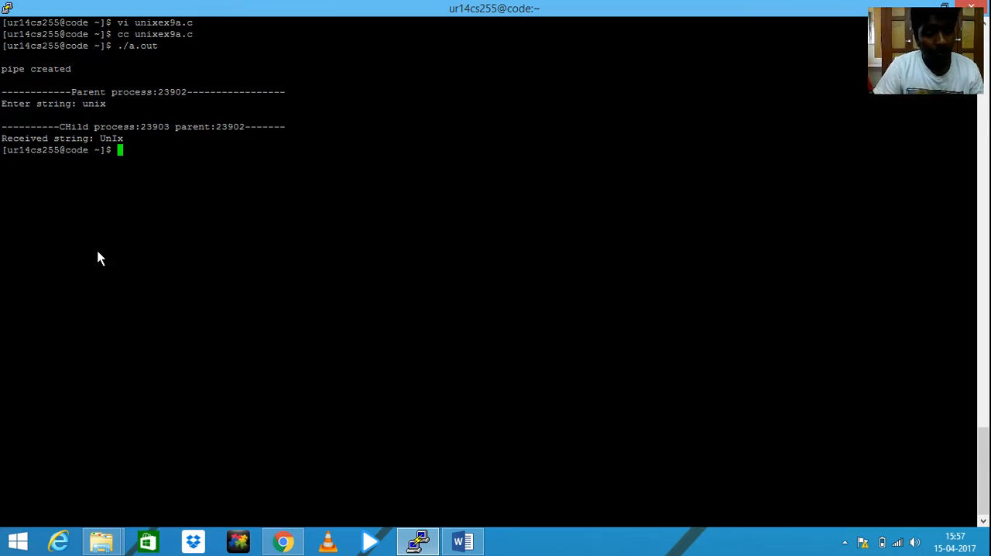
type("vi unixex9a.c")
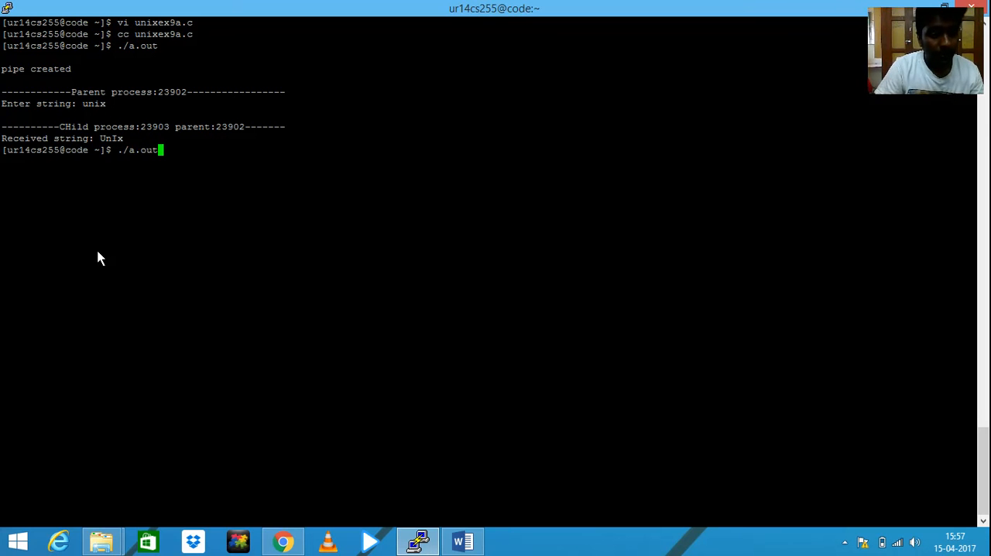
type("cc unixex9b.c")
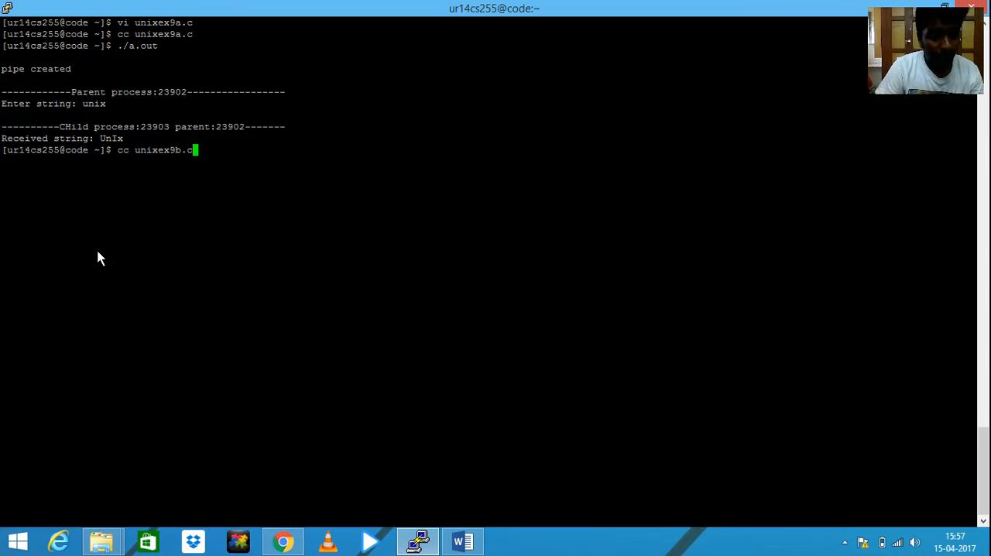
type("./a.out")
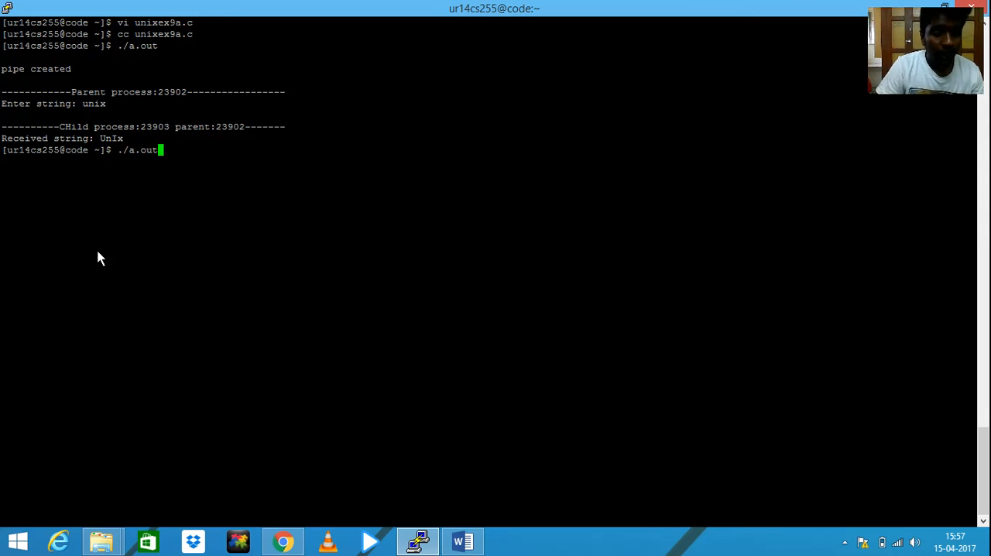
type("cc unixex9c.c")
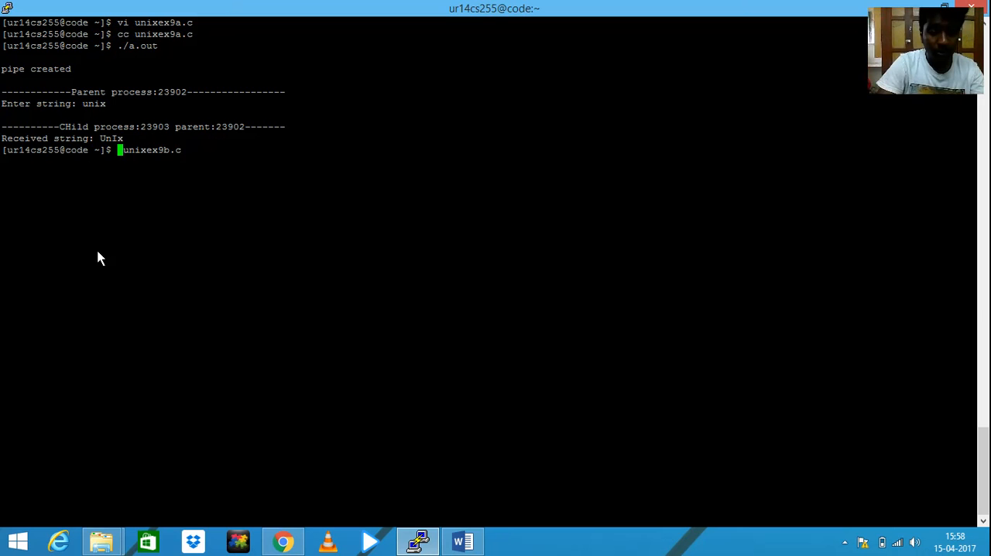
type("vi")
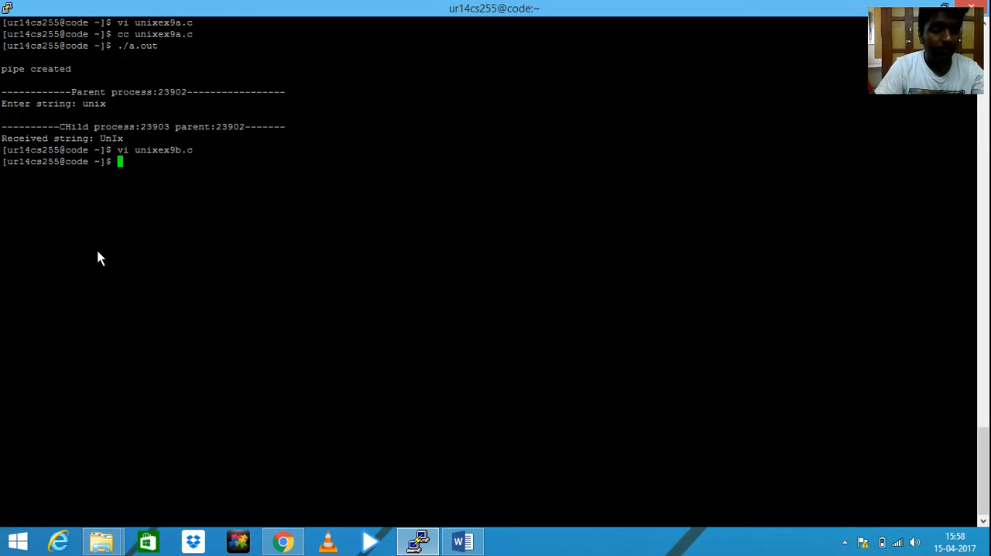
Step: Reopen unixex9a.c in vi, then open unixex9c.c in vi
type("vi unixex9a.c")
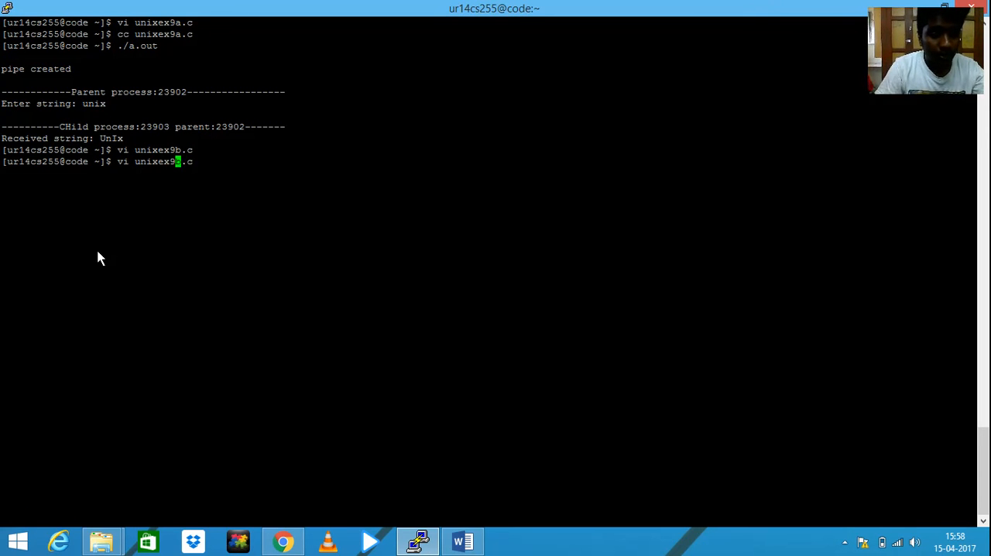
type("c")
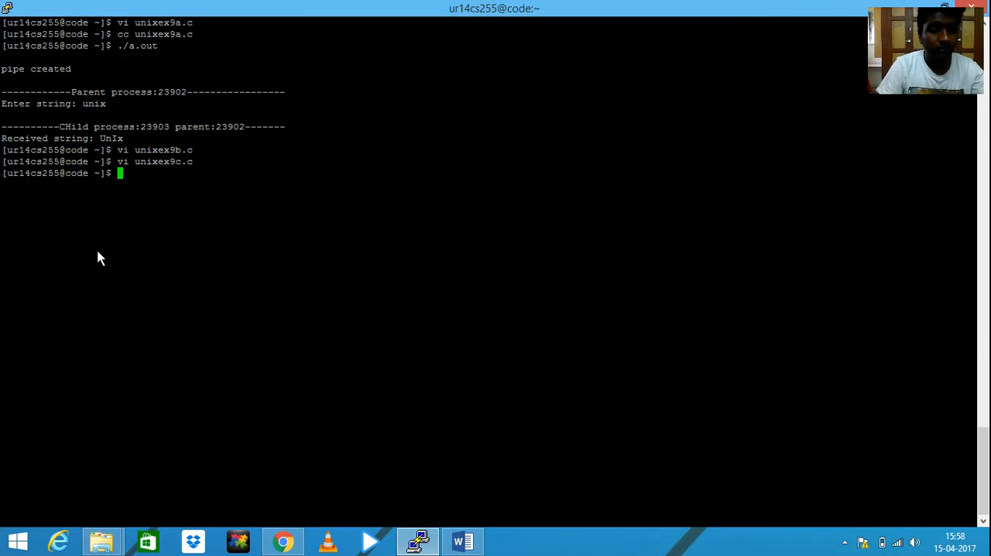
type("vi unixex9c.c")
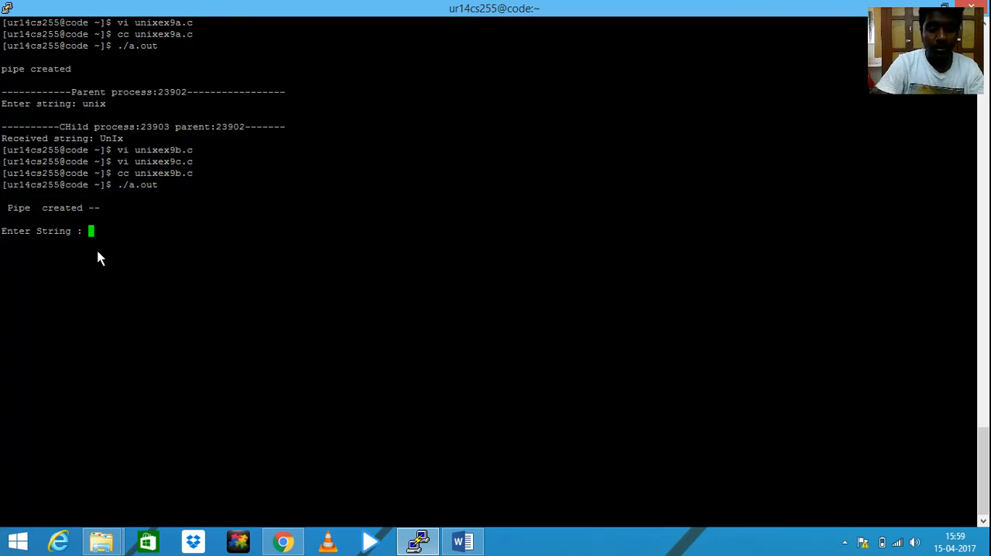
Step: Feed 'unix' to the pipe program, compile unixex9b.c, then open unixex9c.c in vi
type("unix")
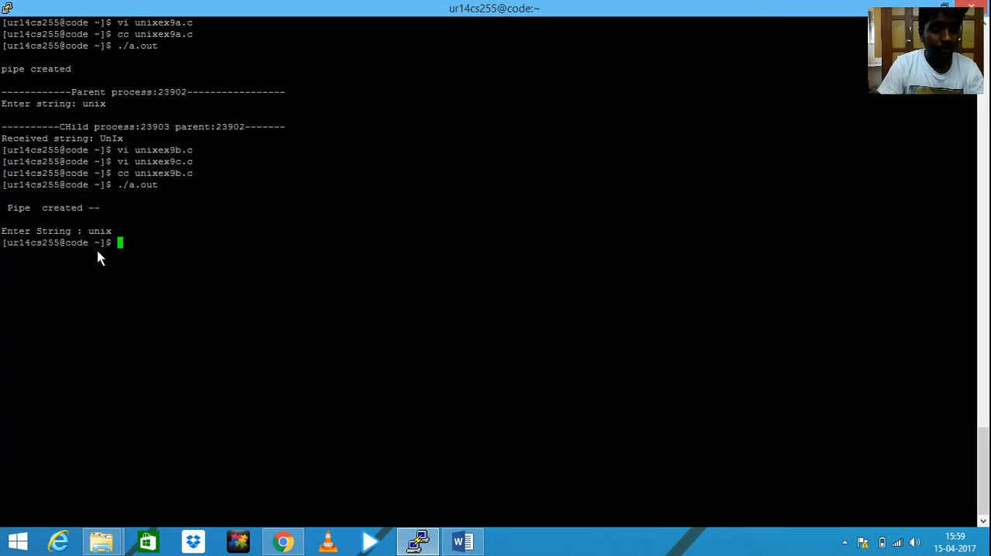
type("./a.out")
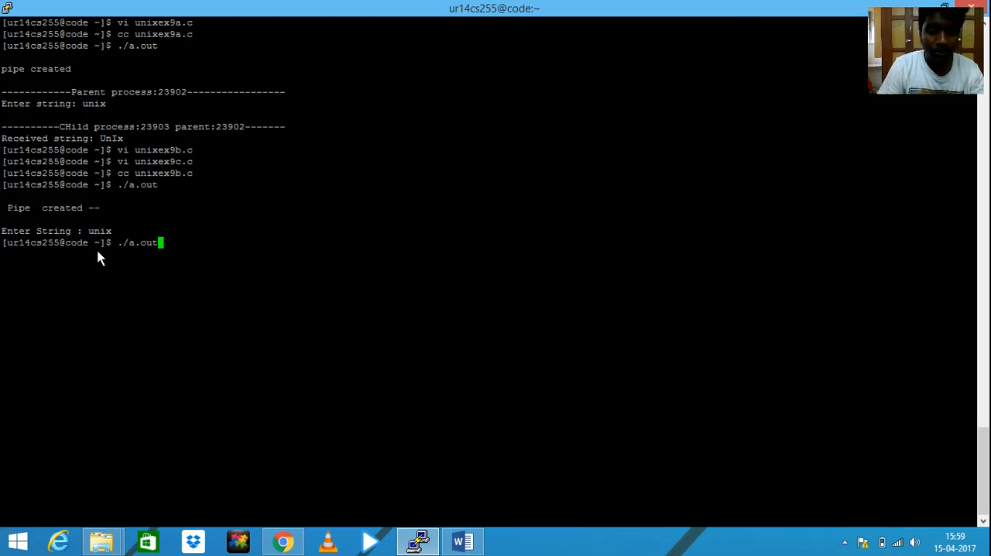
type("cc unixex9b.c")
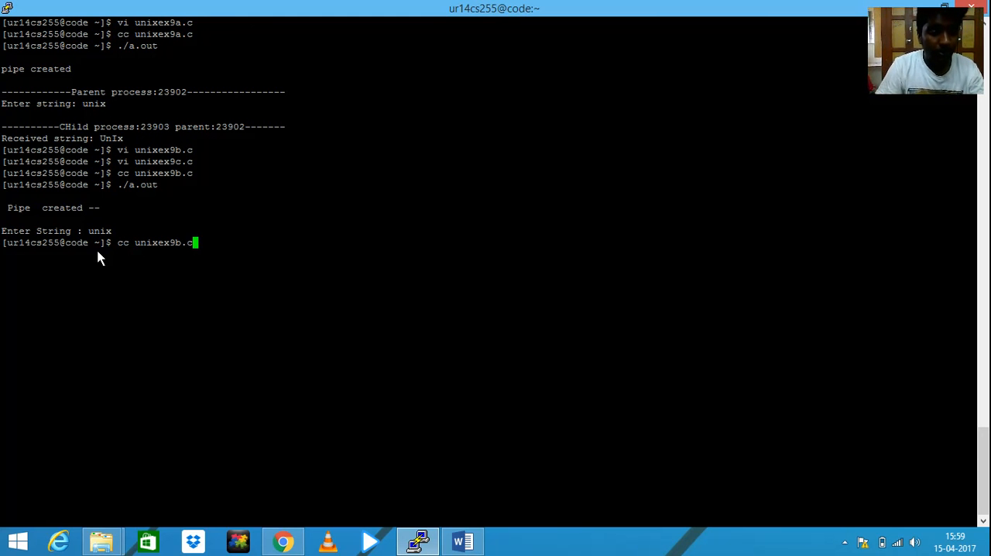
type("vi unixex9c.c")
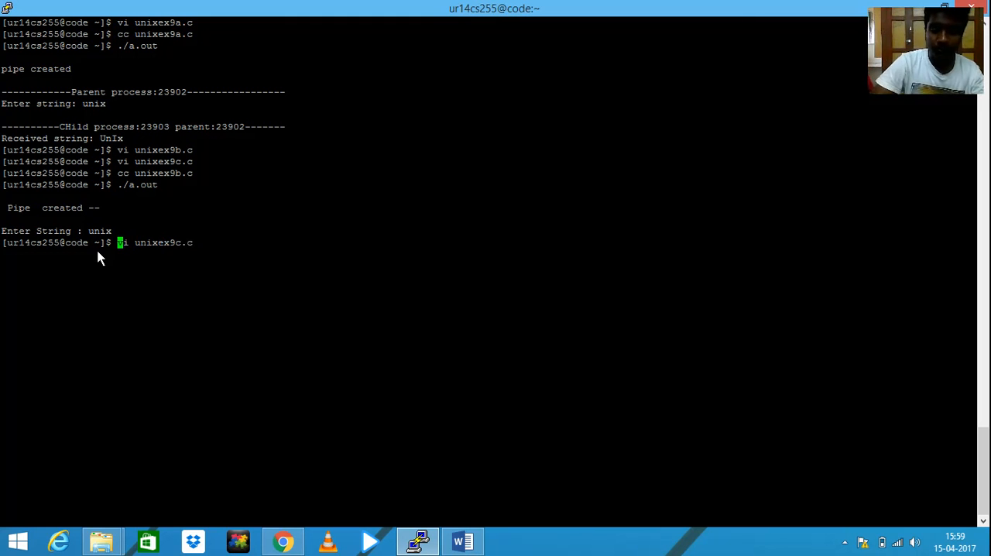
Step: Compile and run unixex9c.c, showing 'buffer in pipe: unixhj'
type("cc")
key("Return")
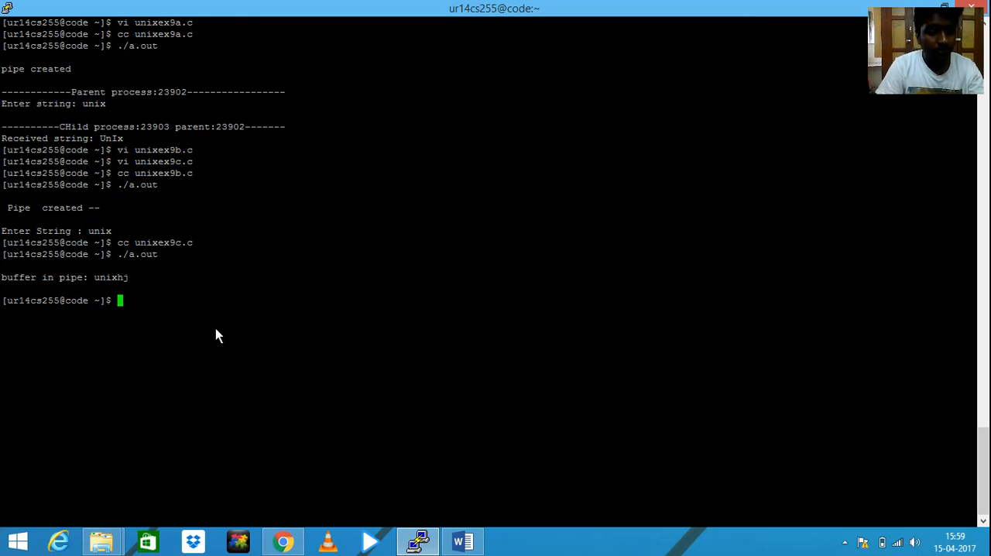
mouse_move(75, 291)
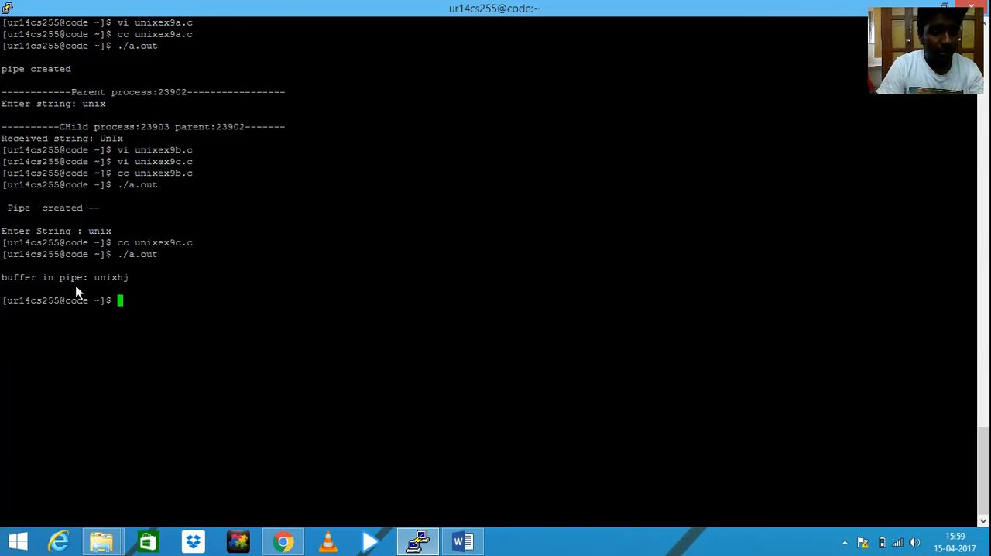
mouse_move(127, 267)
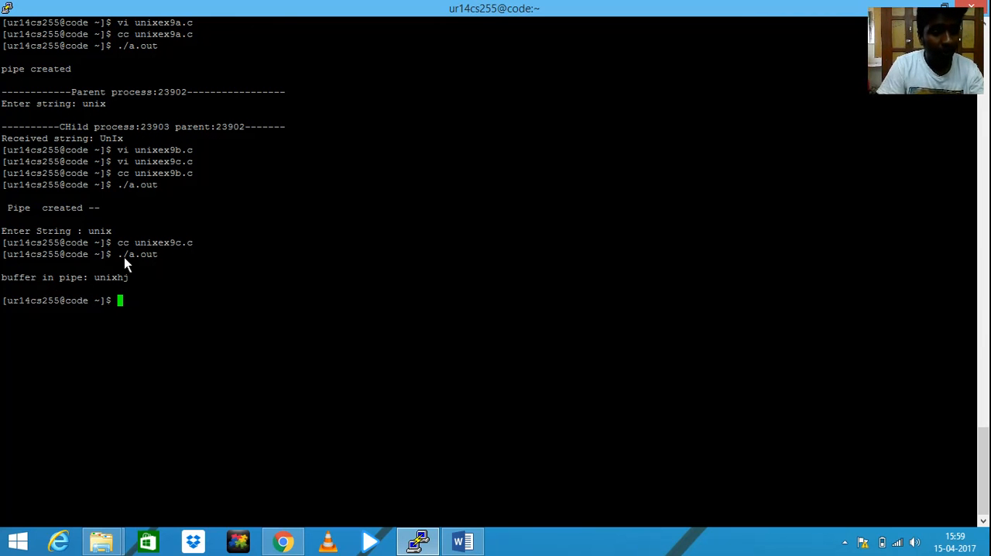
mouse_move(199, 291)
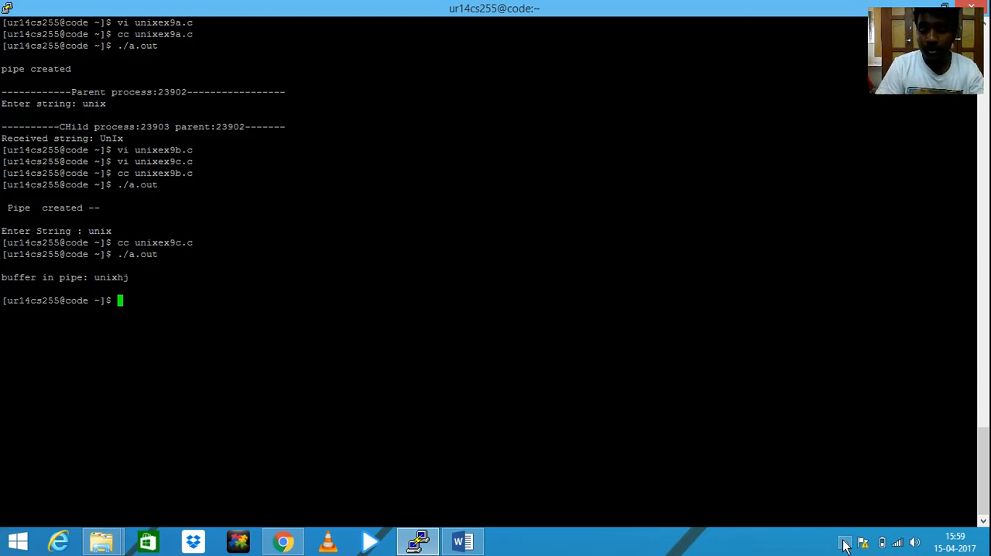
left_click(843, 541)
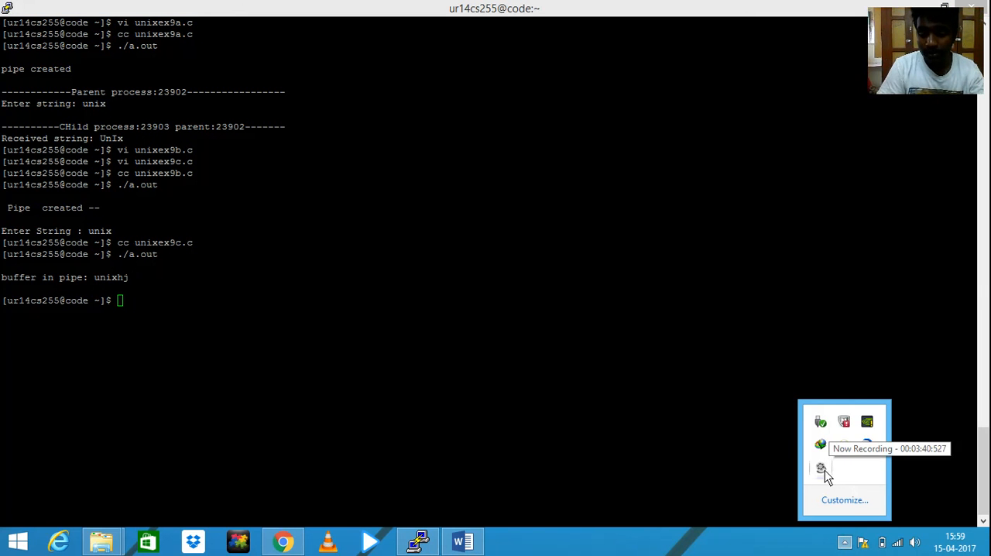